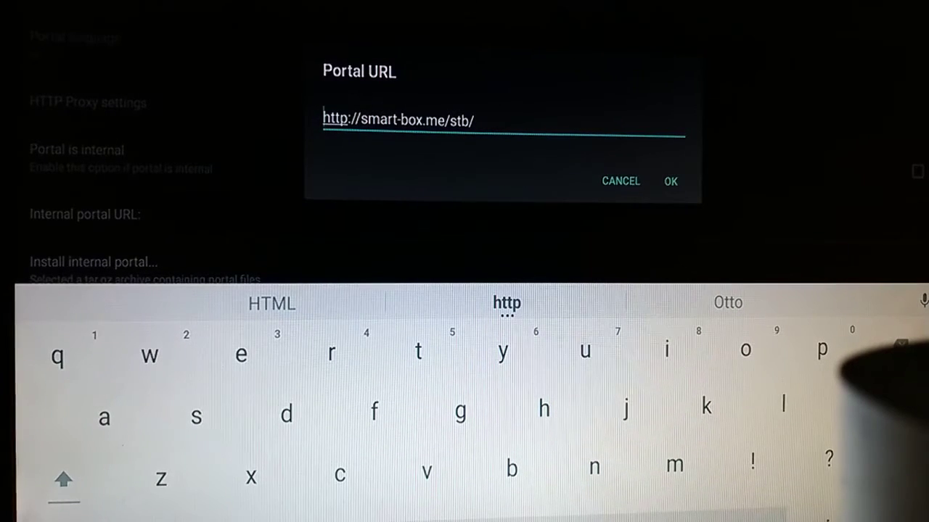
mouse_move(650, 267)
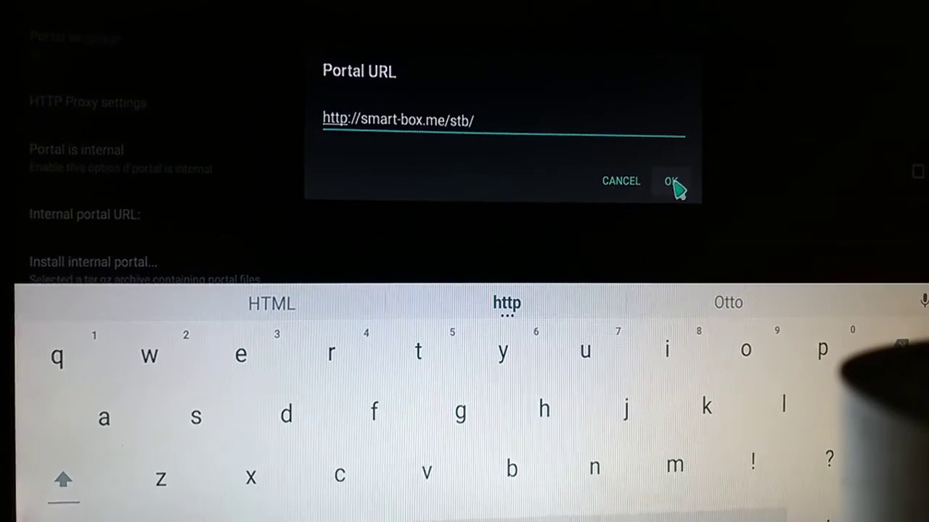
left_click(673, 180)
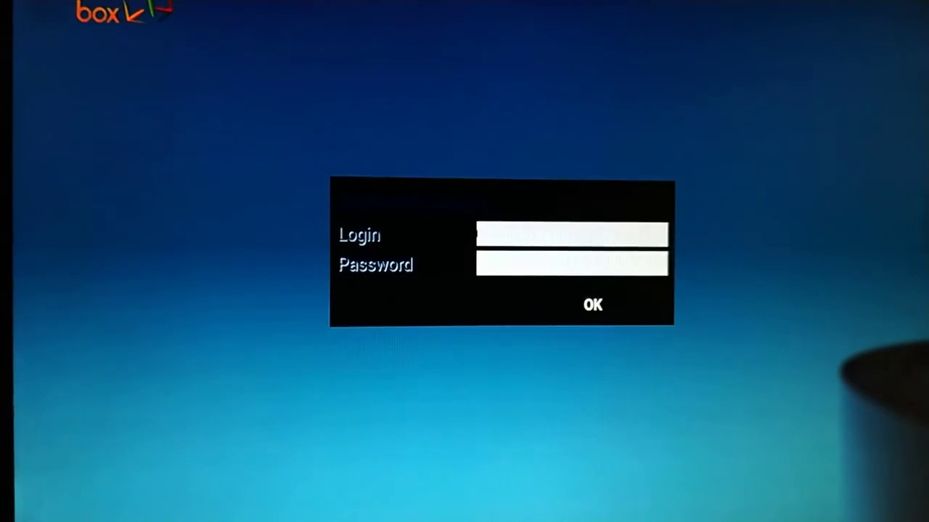
mouse_move(679, 188)
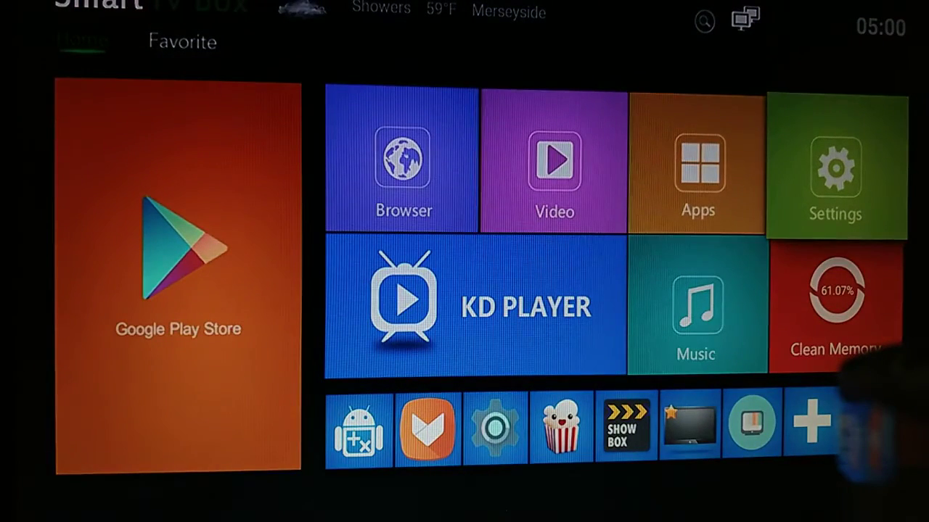
Step: Bring up the Android TV Settings panel from the launcher's Settings tile
left_click(832, 166)
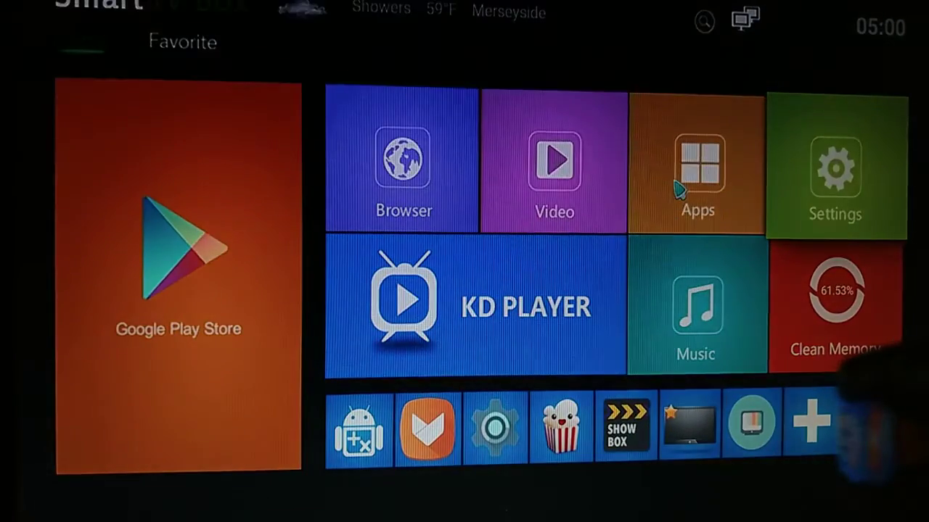
left_click(838, 171)
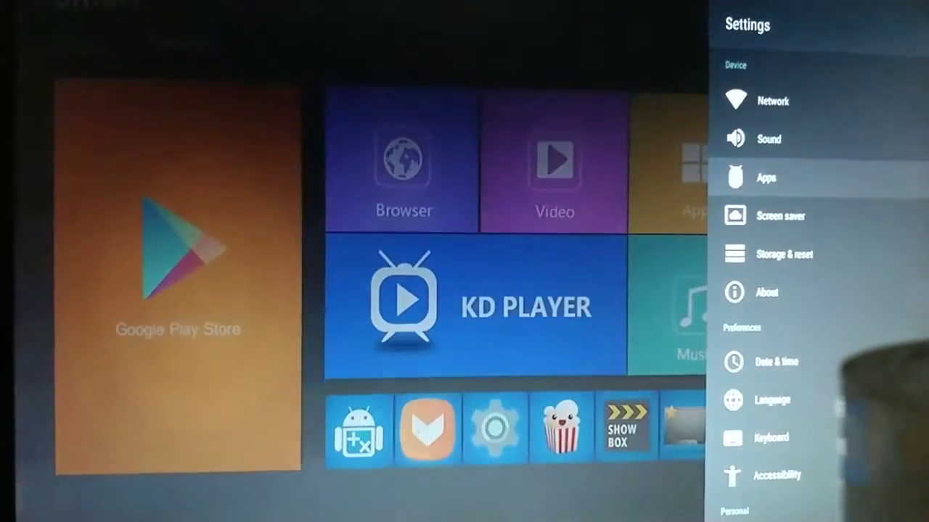
Step: From Apps, locate StbEmu (Pro) in the downloaded list and show its App info page
left_click(766, 177)
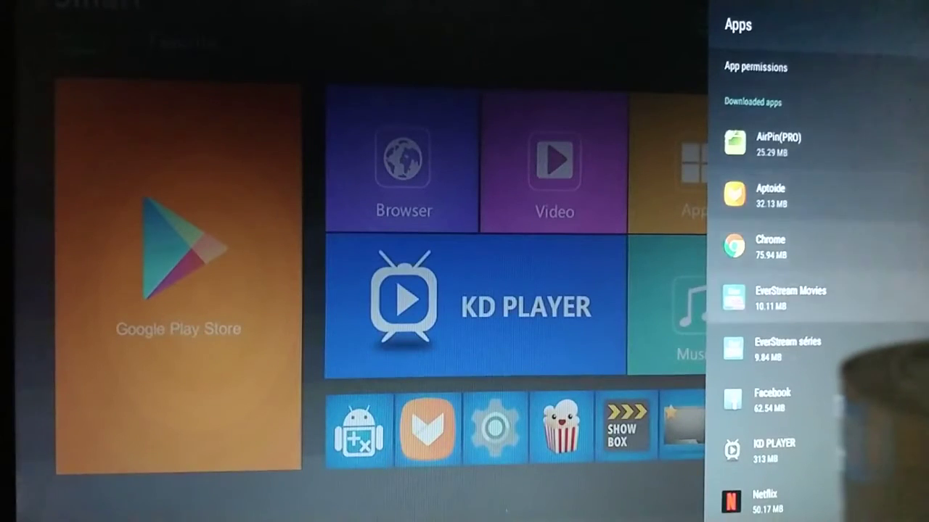
scroll("down", 3)
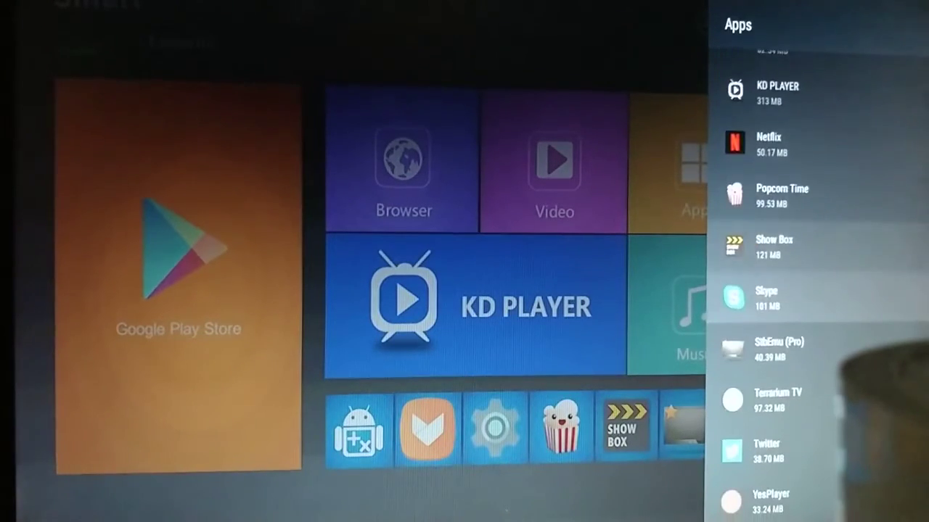
scroll("down", 3)
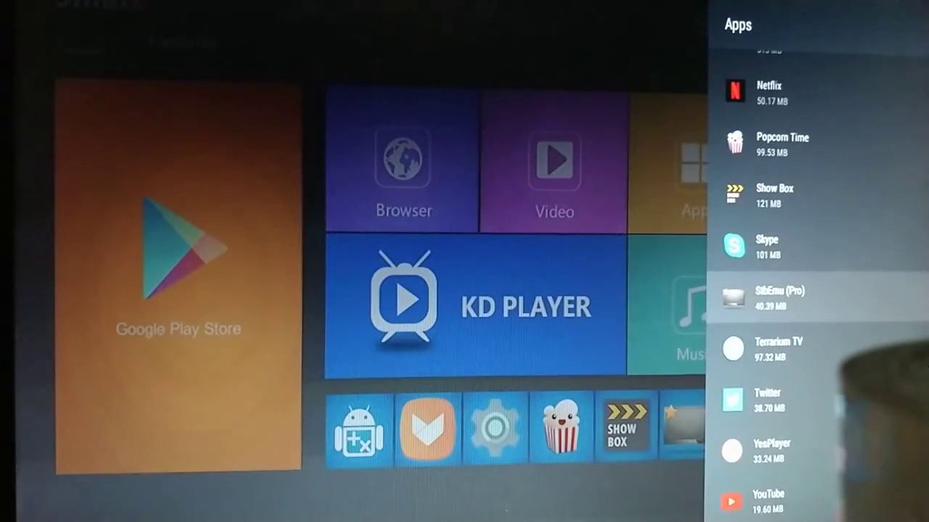
left_click(786, 296)
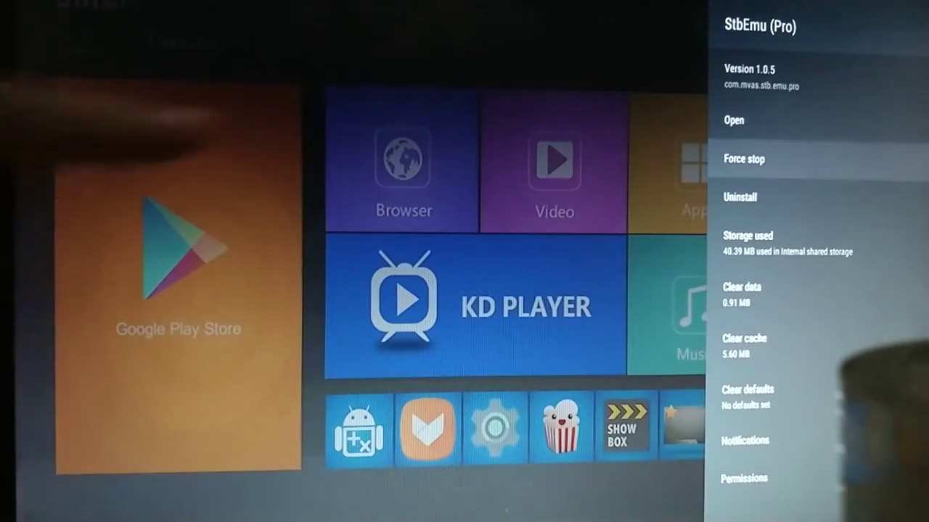